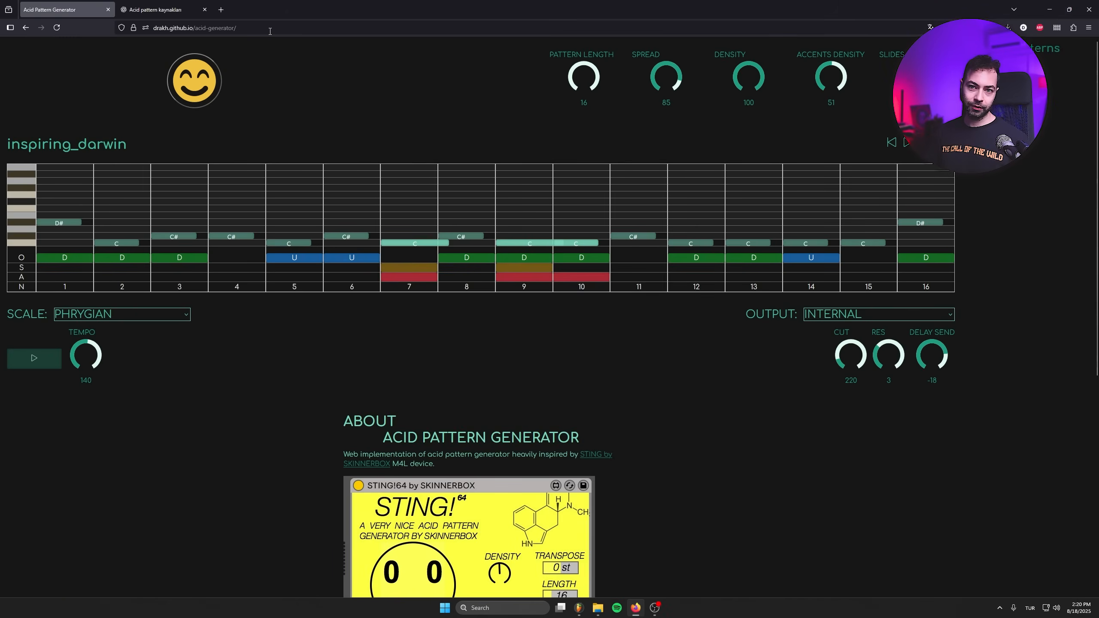
# Browse the scale list, then turn the spread knob down from 85 to 77.
pyautogui.scroll(-3)
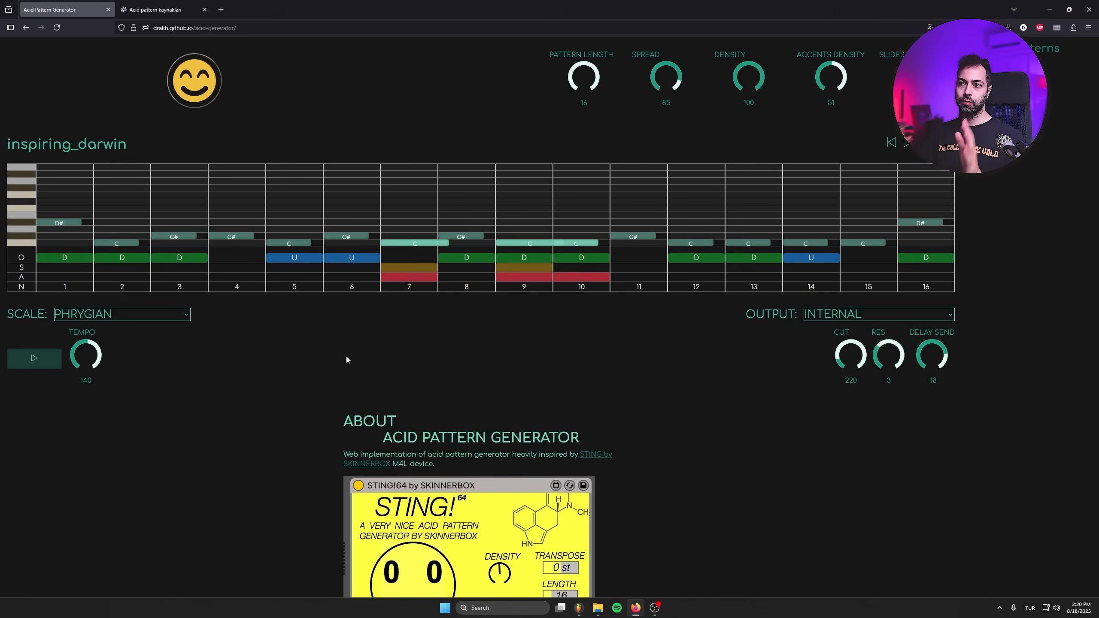
pyautogui.moveTo(110, 362)
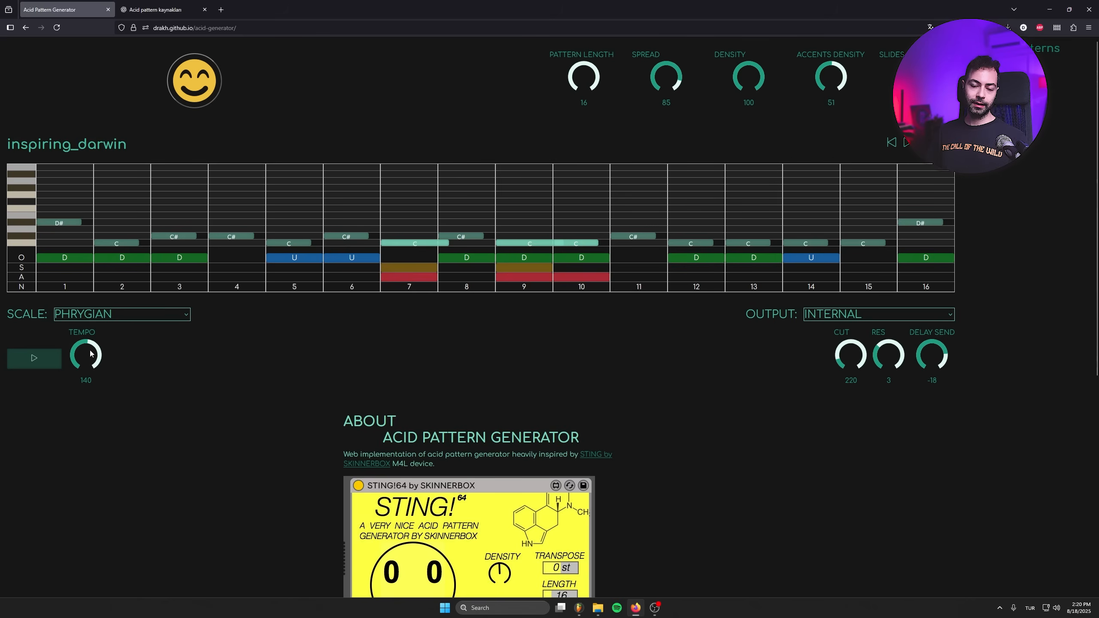
pyautogui.click(121, 313)
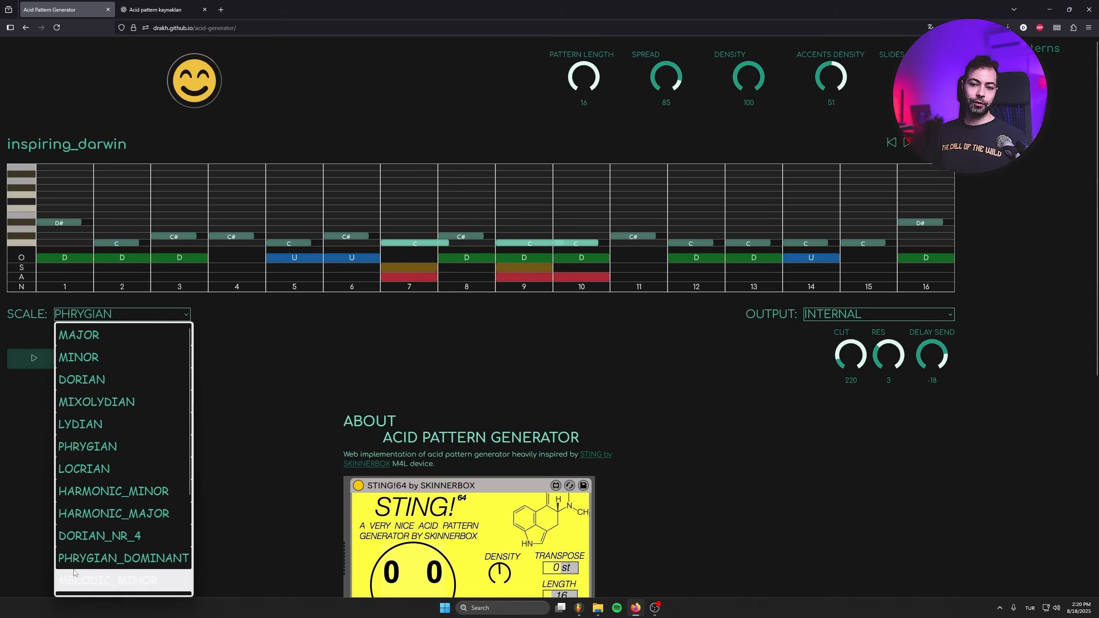
pyautogui.moveTo(113, 490)
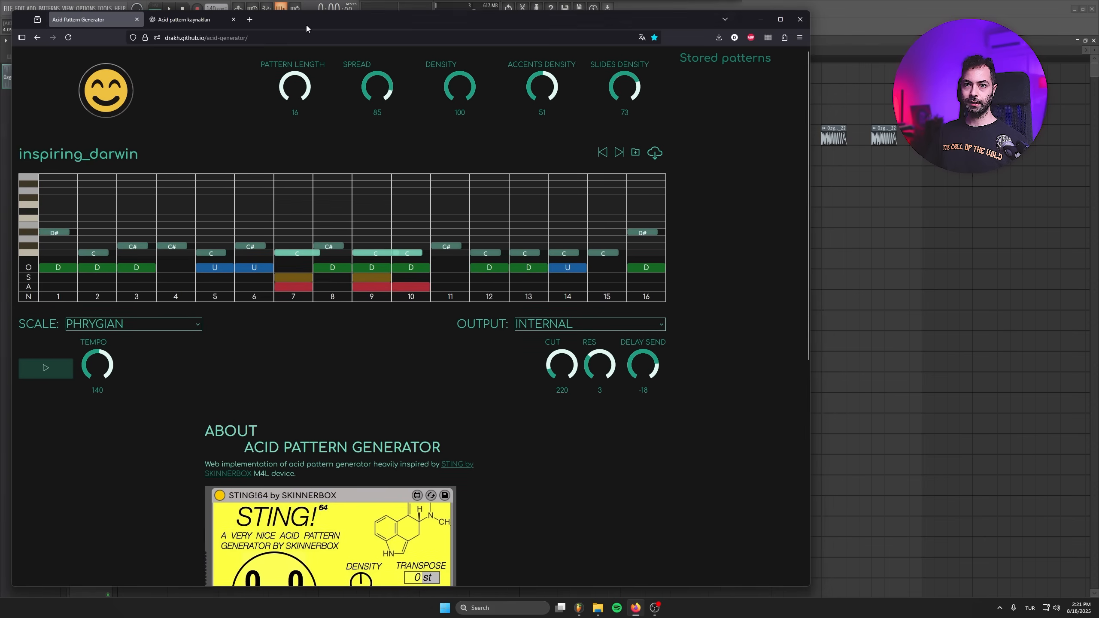
pyautogui.click(232, 18)
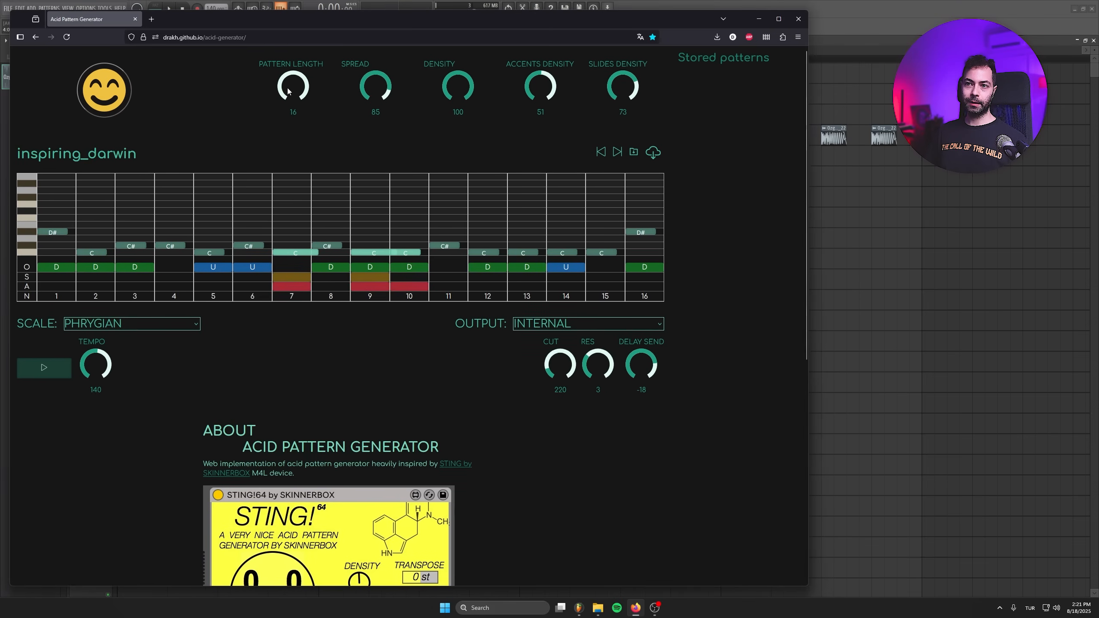
pyautogui.moveTo(412, 201)
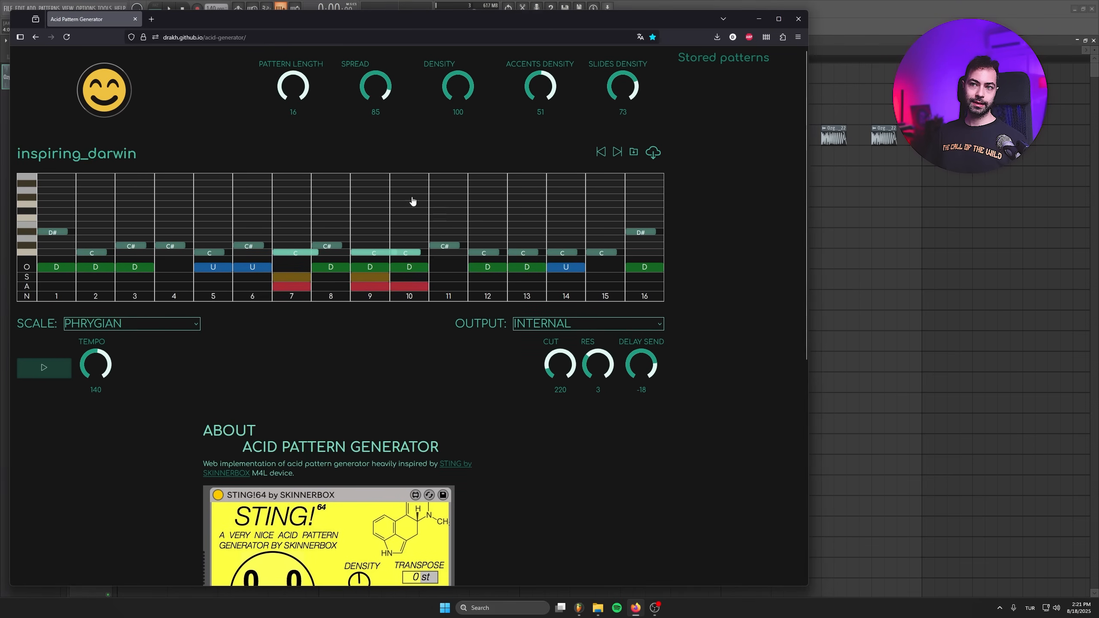
pyautogui.moveTo(324, 132)
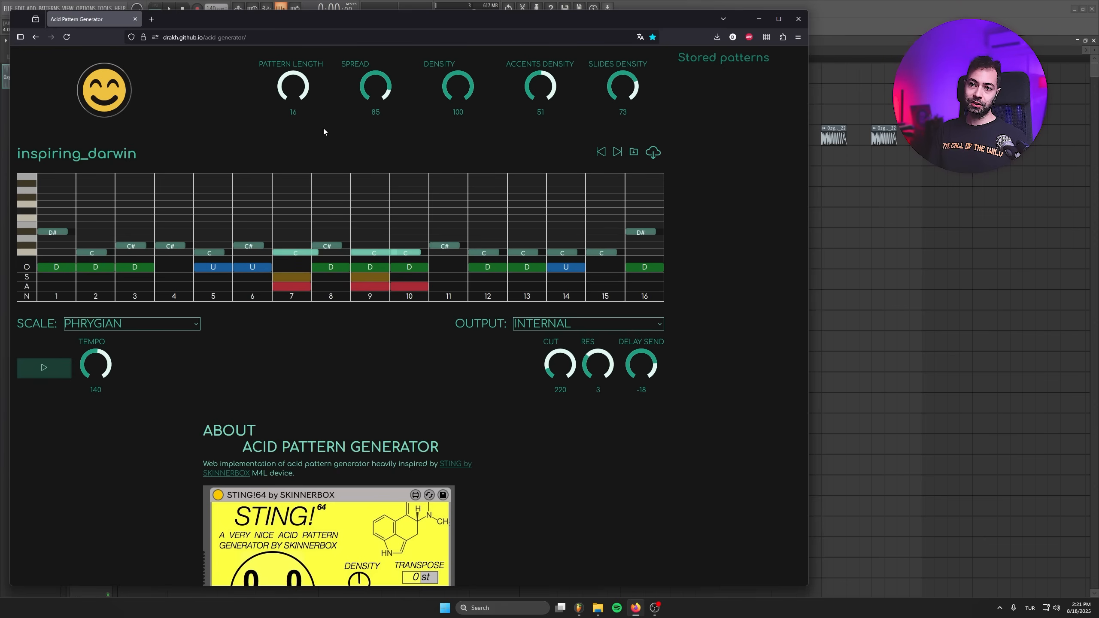
pyautogui.moveTo(375, 88); pyautogui.dragTo(375, 99)
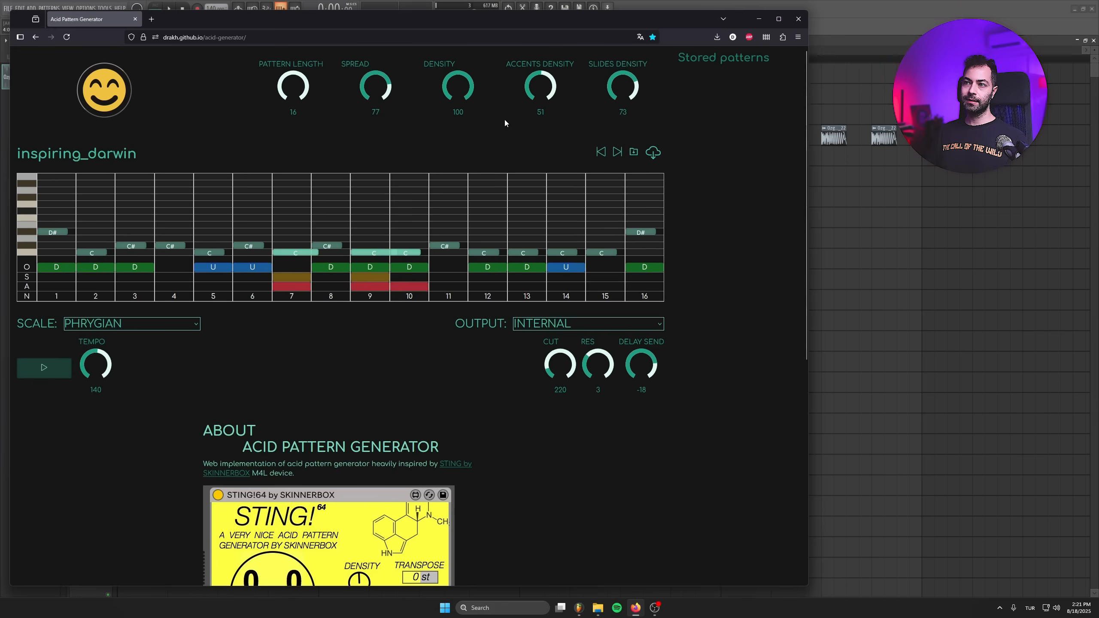
pyautogui.moveTo(605, 100)
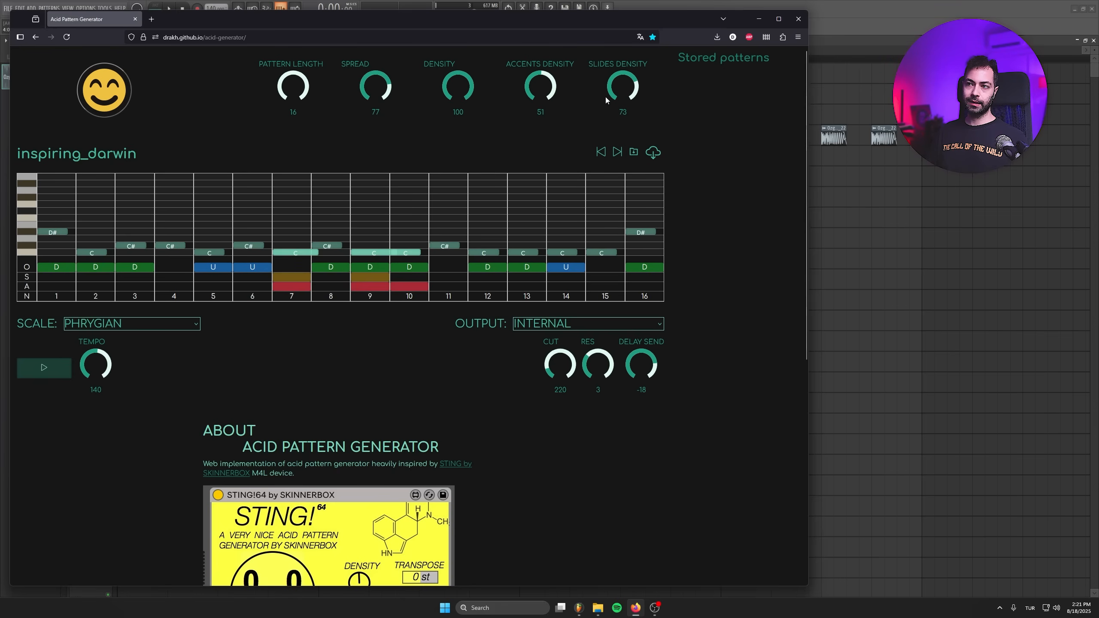
pyautogui.moveTo(506, 117)
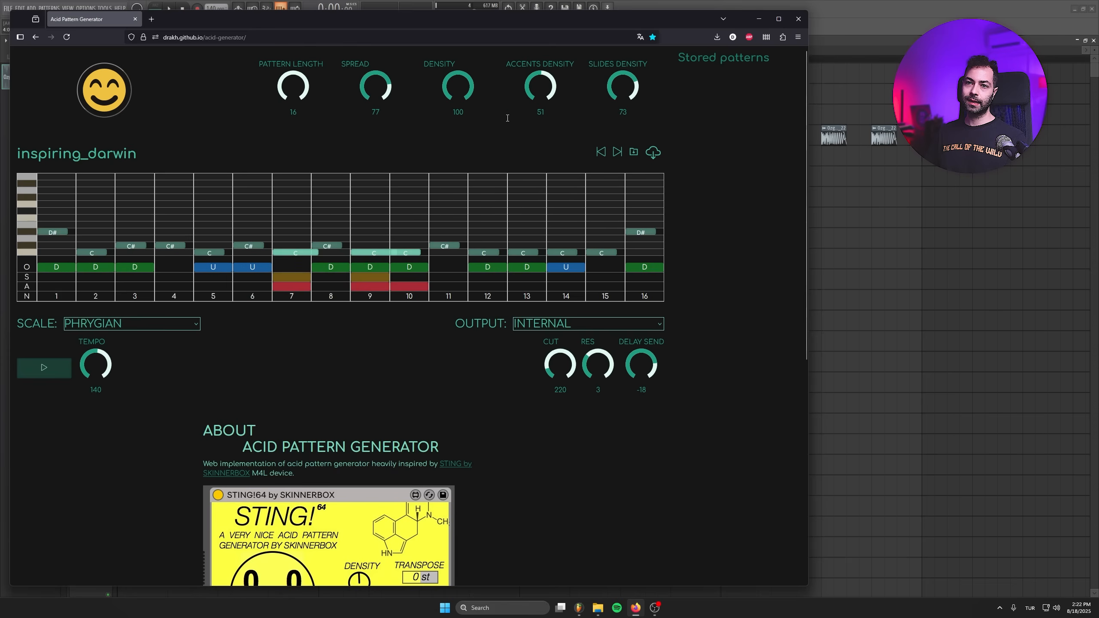
pyautogui.click(104, 89)
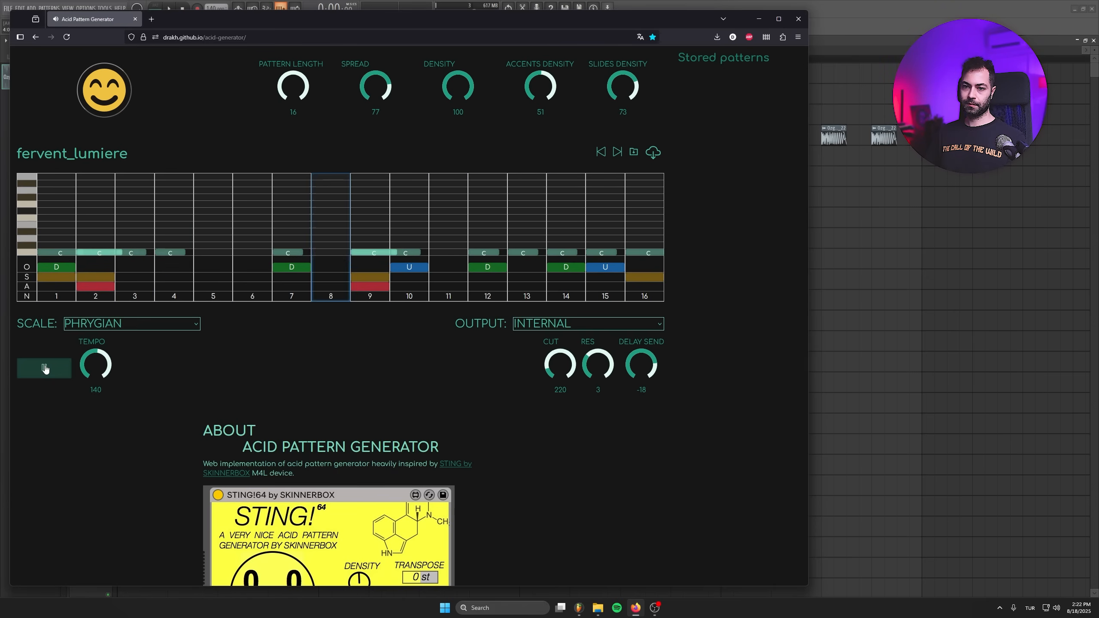
# Audition the new fervent_lumiere bassline and stop playback.
pyautogui.click(43, 367)
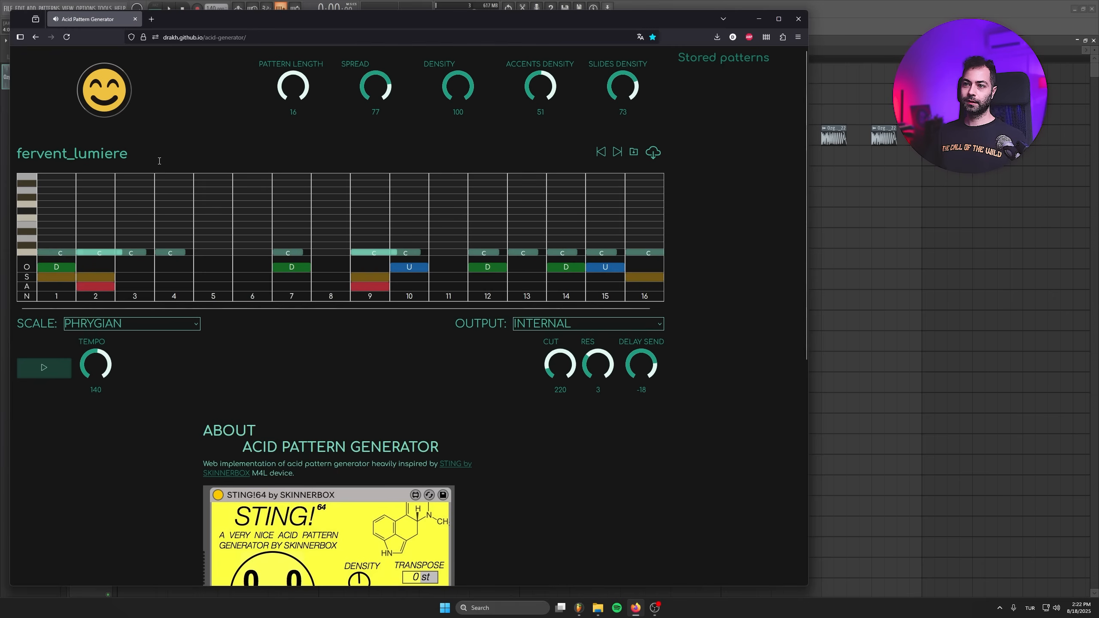
pyautogui.click(43, 367)
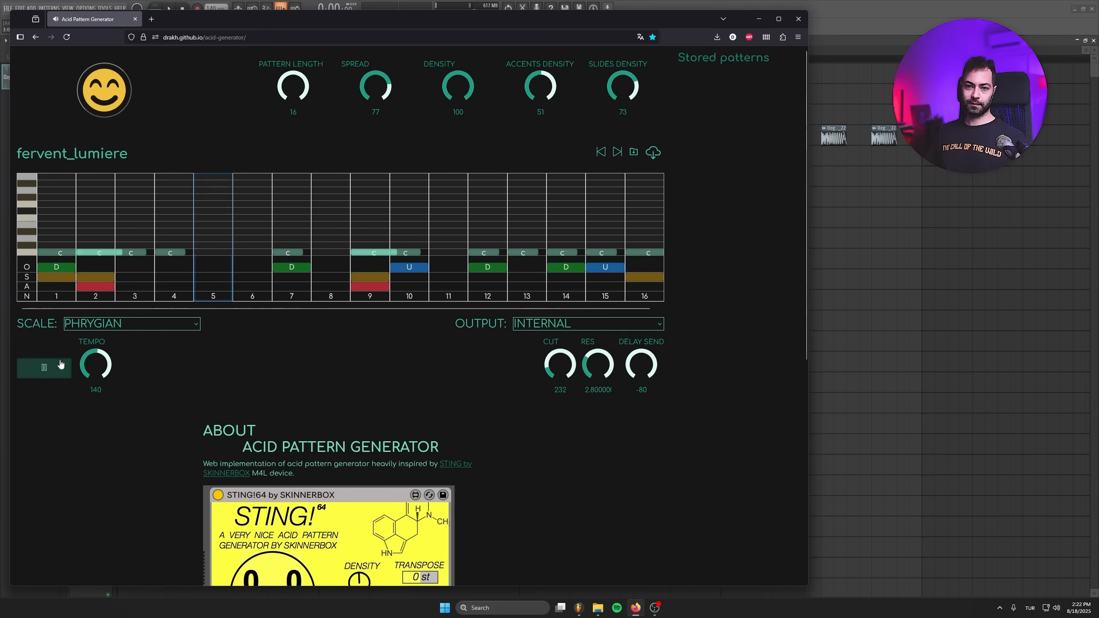
pyautogui.click(43, 367)
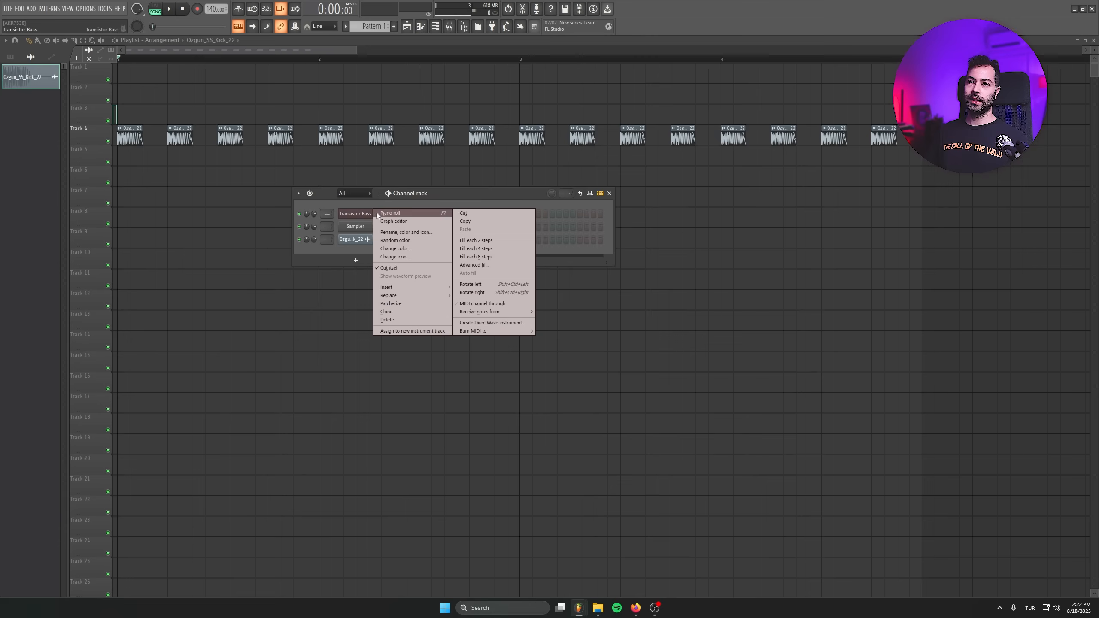
# Open the Transistor Bass piano roll and maximize it.
pyautogui.click(390, 213)
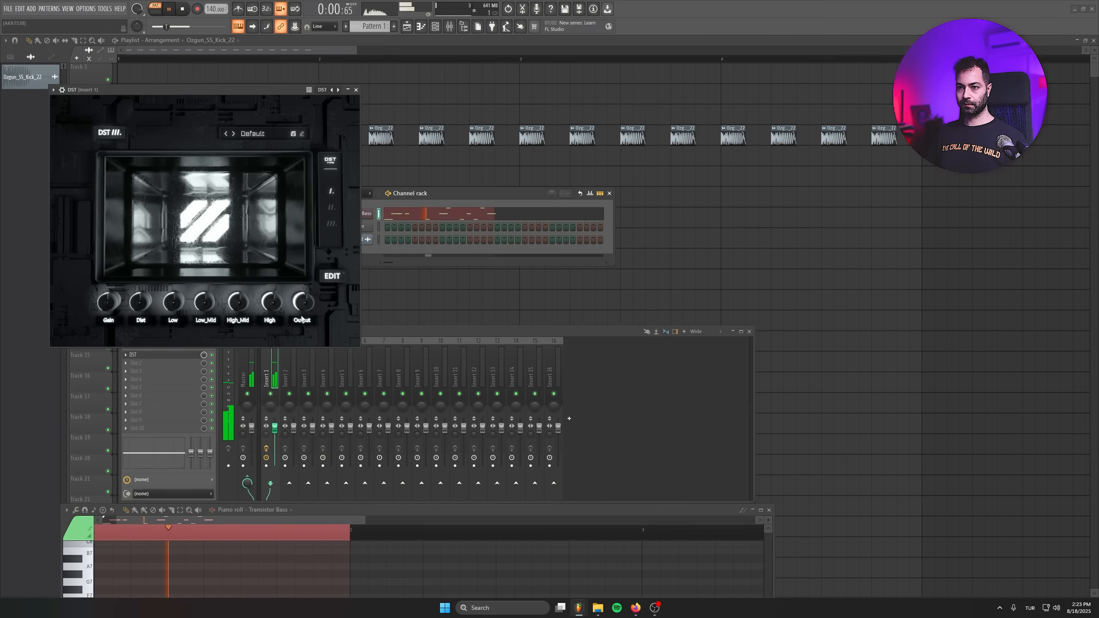
pyautogui.click(355, 88)
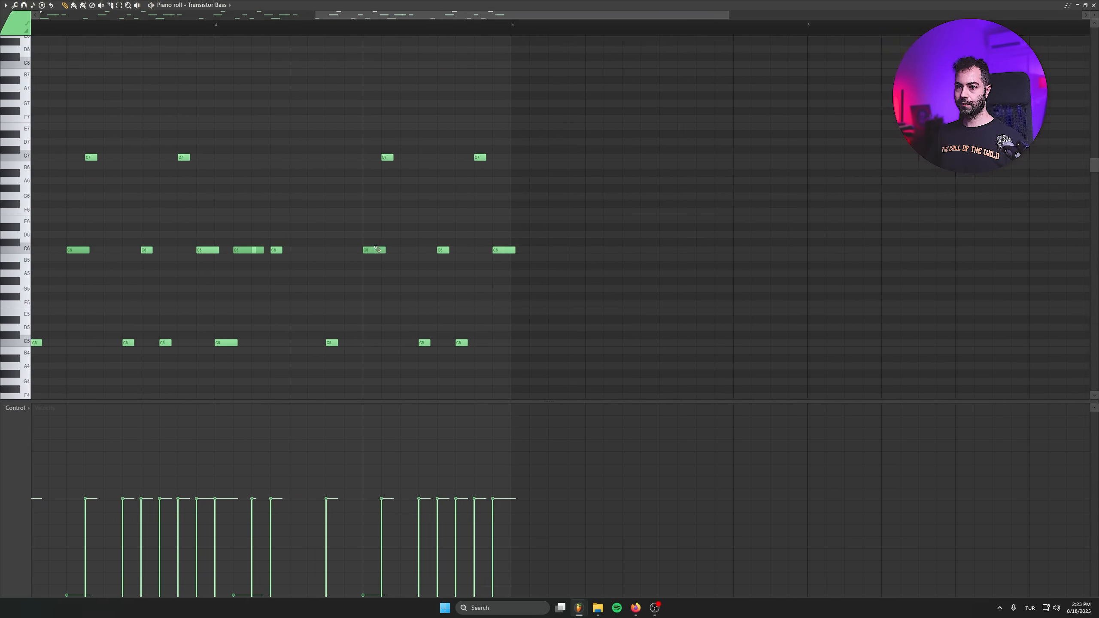
# Raise a C6 note to D6, lower the last high note, and close the piano roll.
pyautogui.click(307, 22)
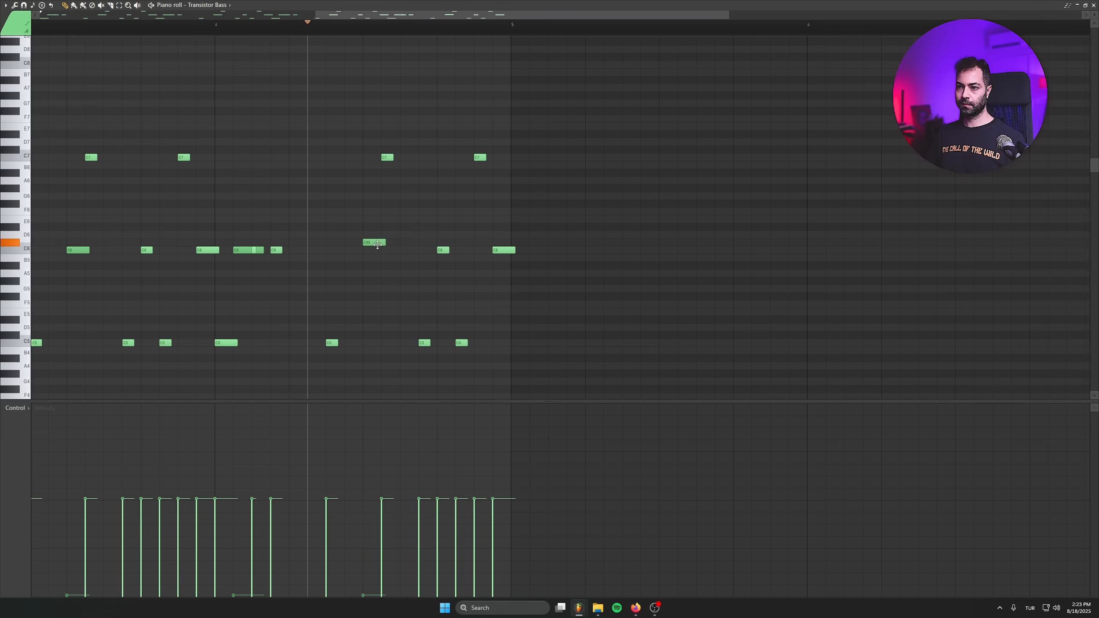
pyautogui.moveTo(373, 244); pyautogui.dragTo(387, 148)
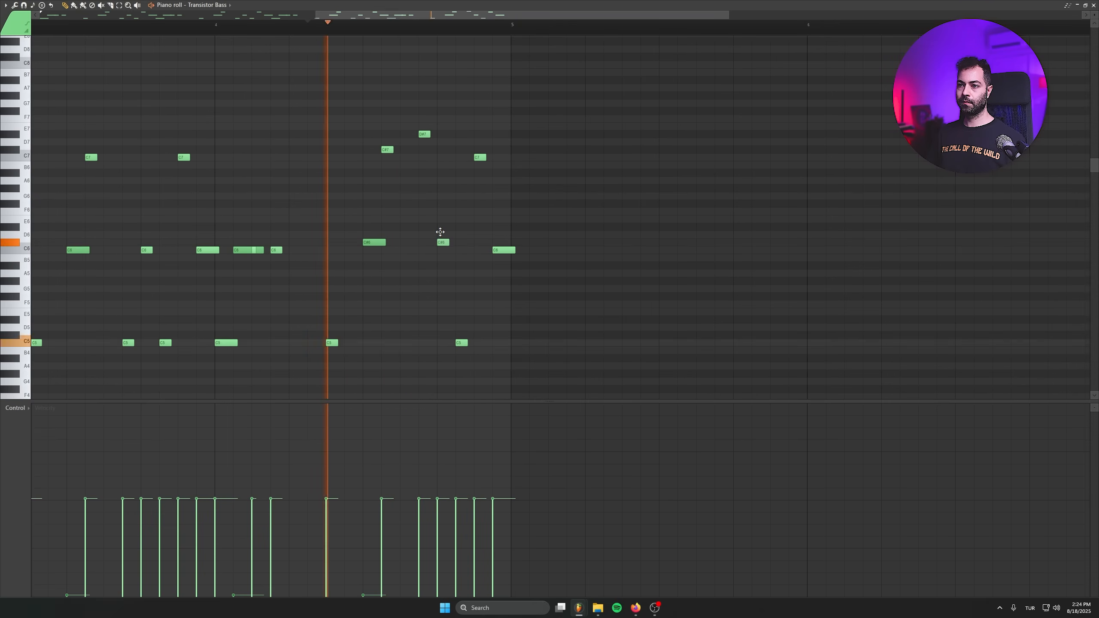
pyautogui.click(419, 24)
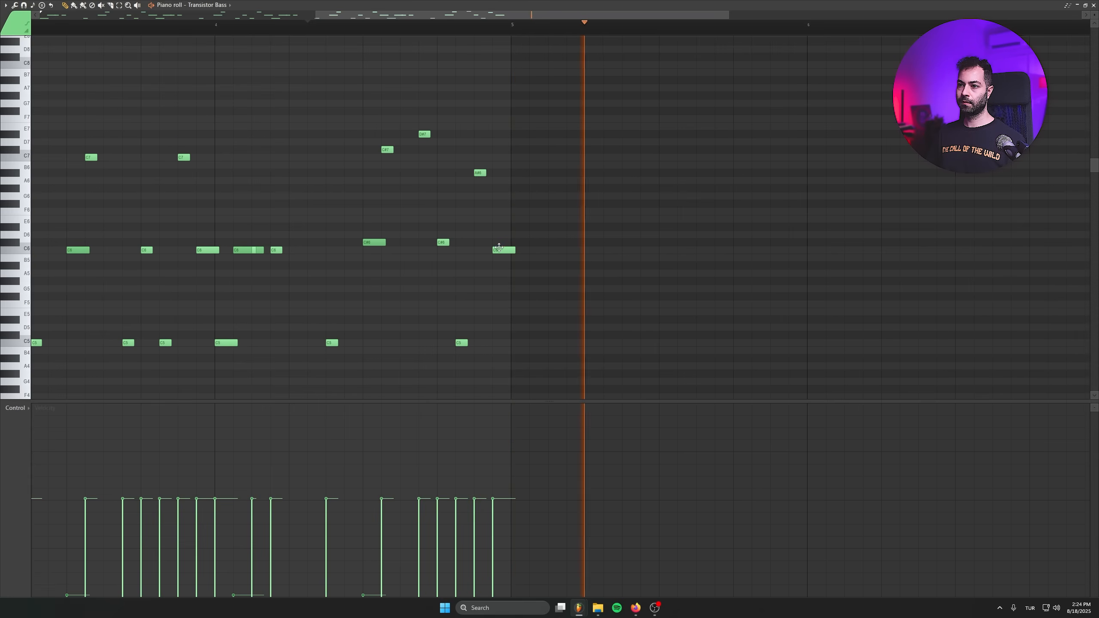
pyautogui.click(492, 24)
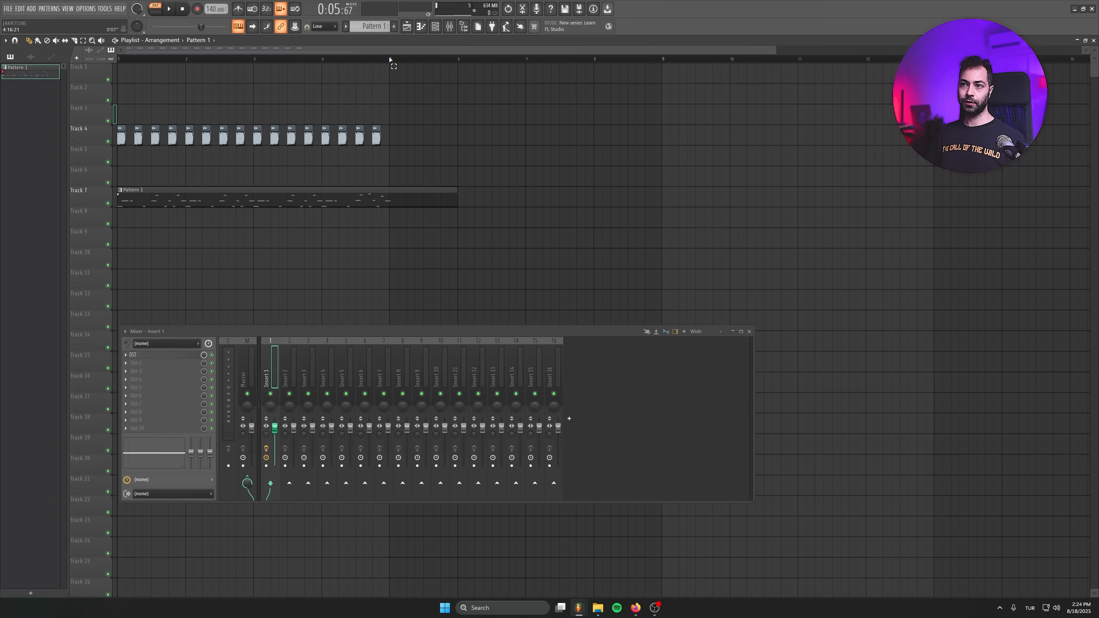
# Start arrangement playback and close the DST plugin window.
pyautogui.click(167, 9)
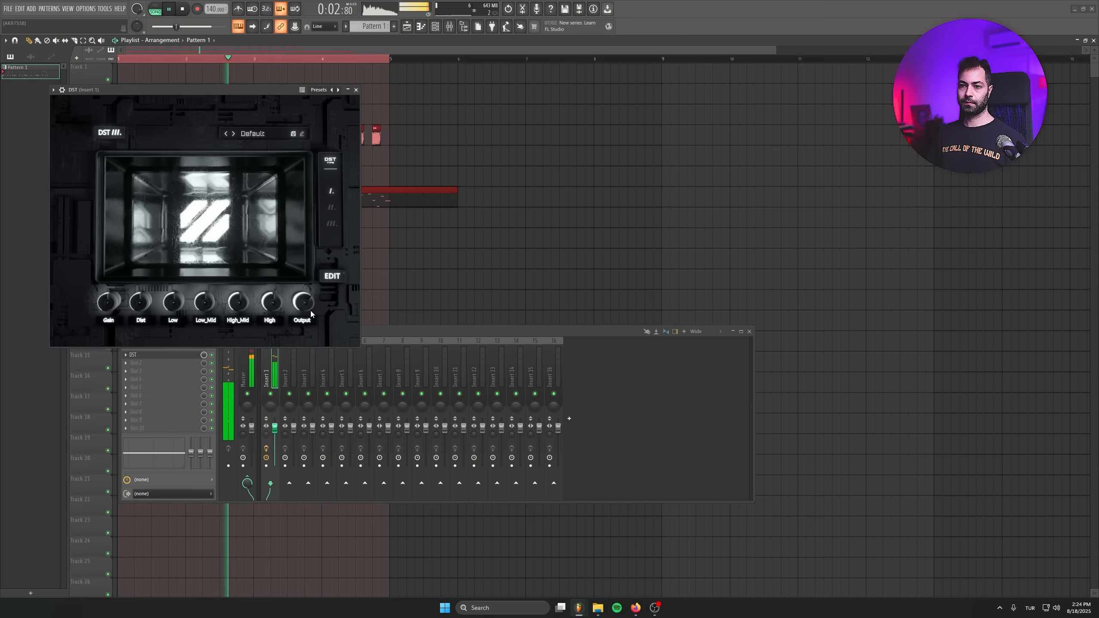
pyautogui.click(356, 89)
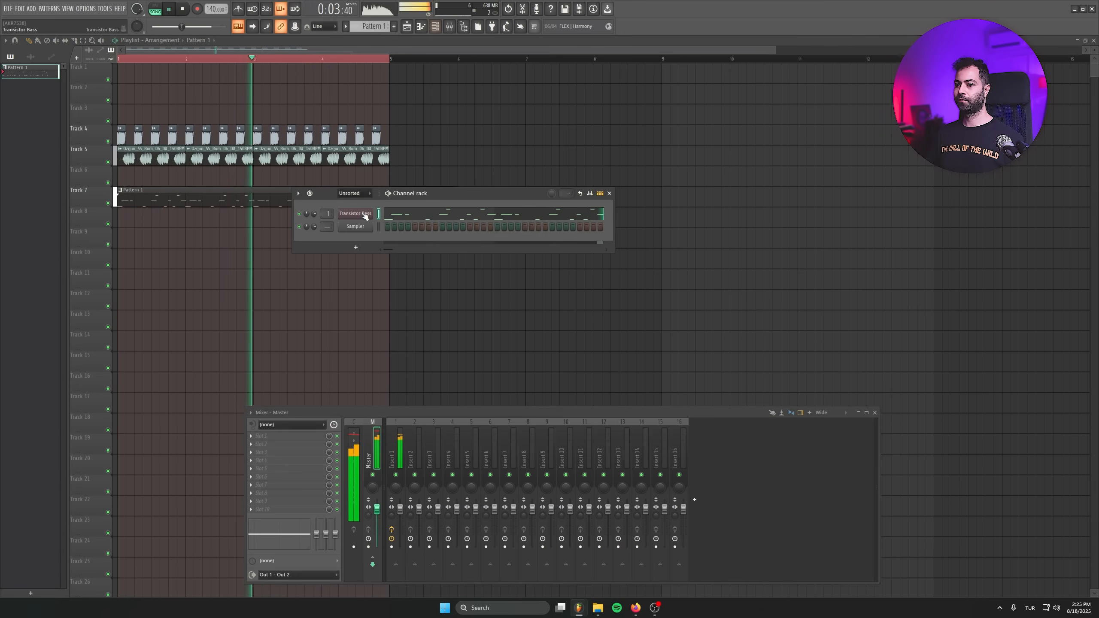
# Open the Transistor Bass instrument settings, then bring the pattern generator page forward.
pyautogui.doubleClick(354, 213)
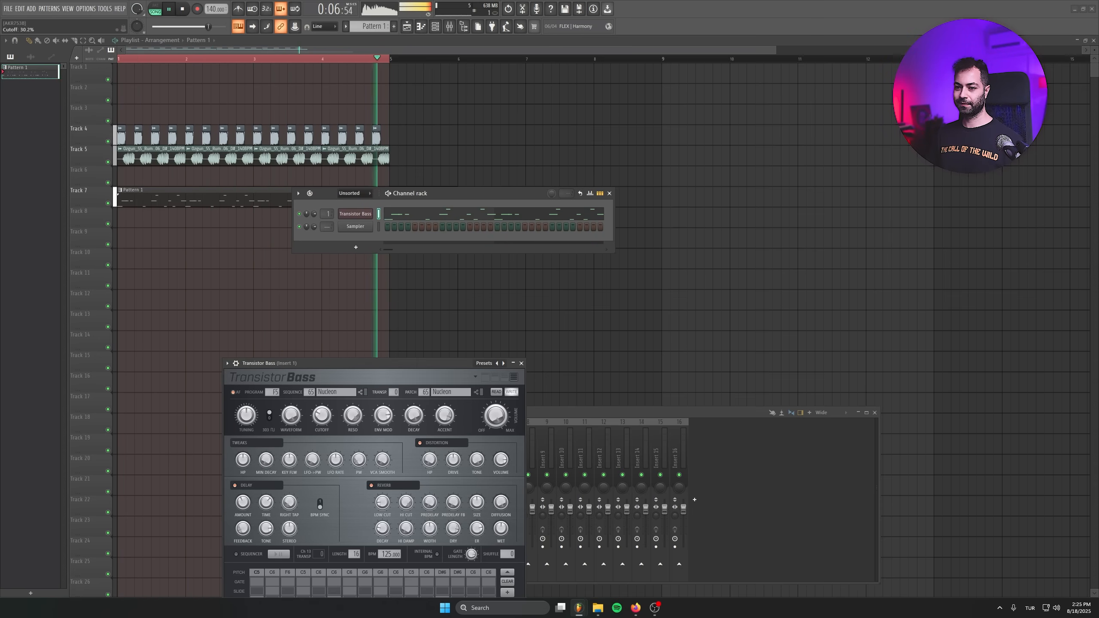
pyautogui.click(181, 9)
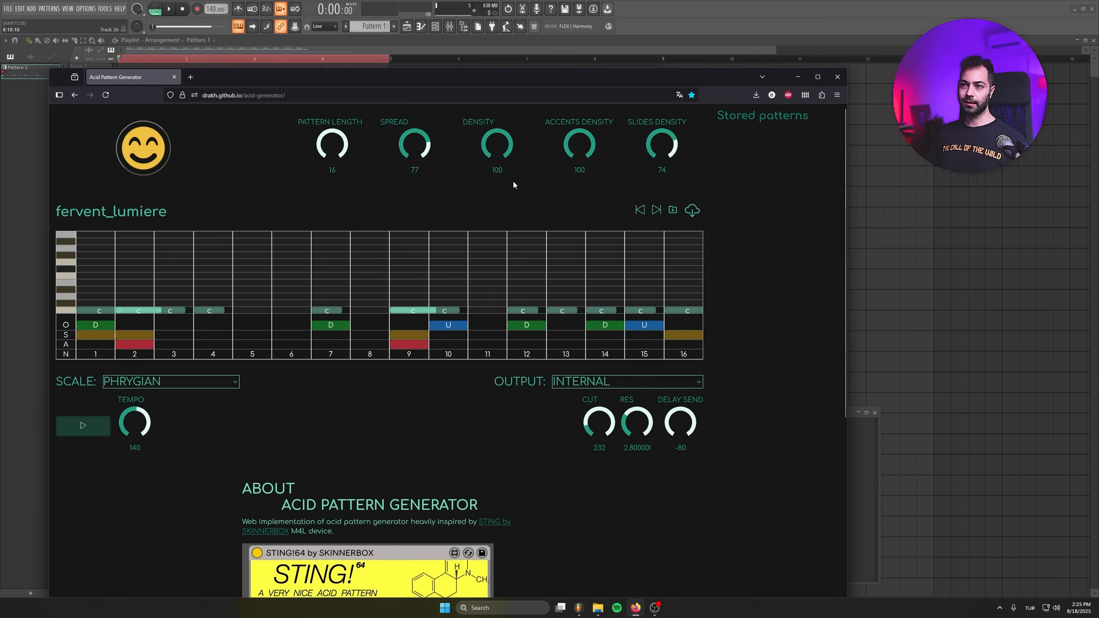
# Set spread to 16 and density back to 100, auditioning patterns through sharp_euler.
pyautogui.click(82, 425)
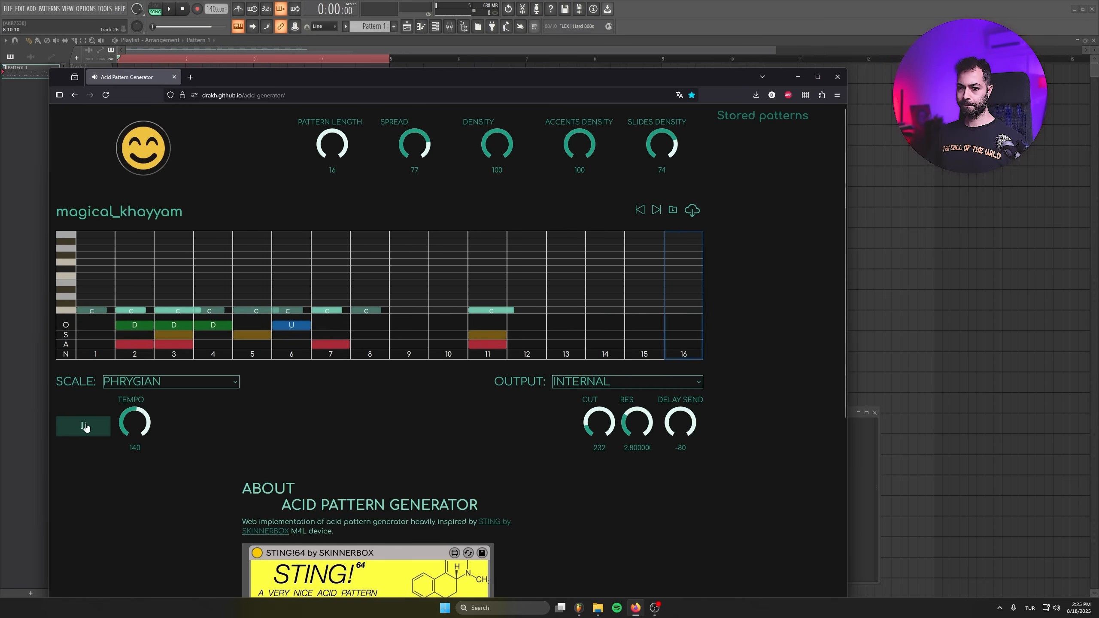
pyautogui.click(83, 426)
pyautogui.write('16')
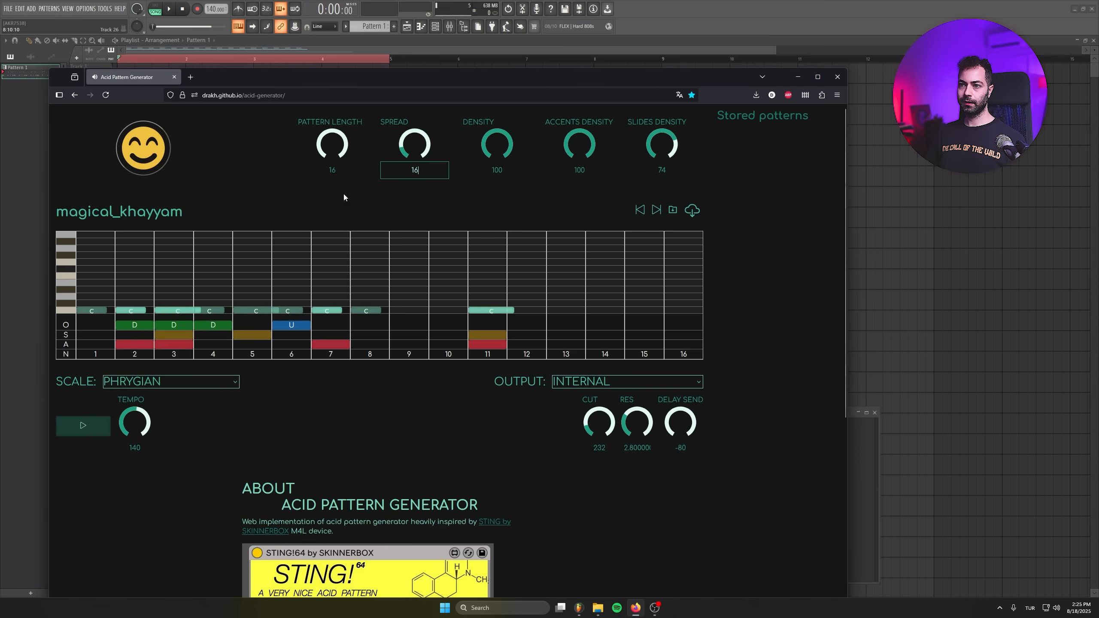
pyautogui.click(82, 426)
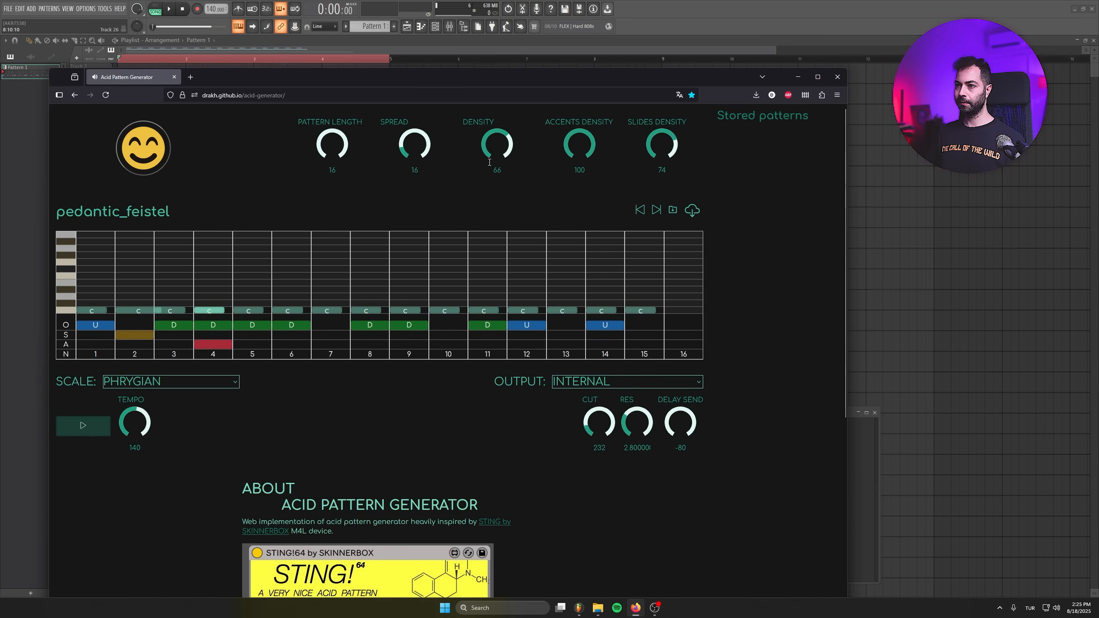
pyautogui.doubleClick(496, 170)
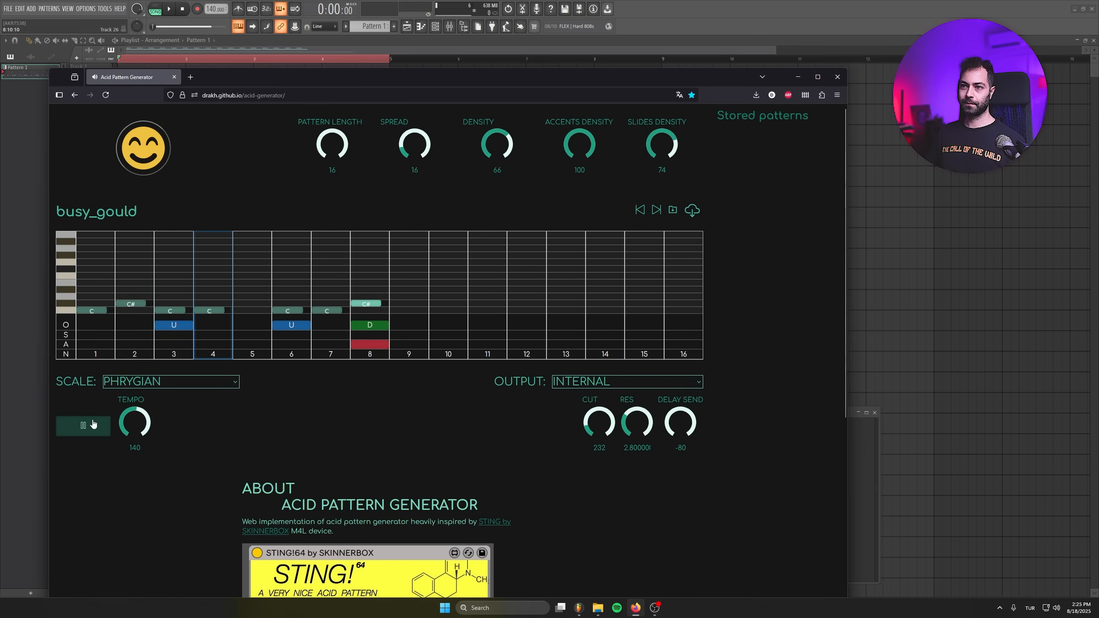
pyautogui.click(82, 426)
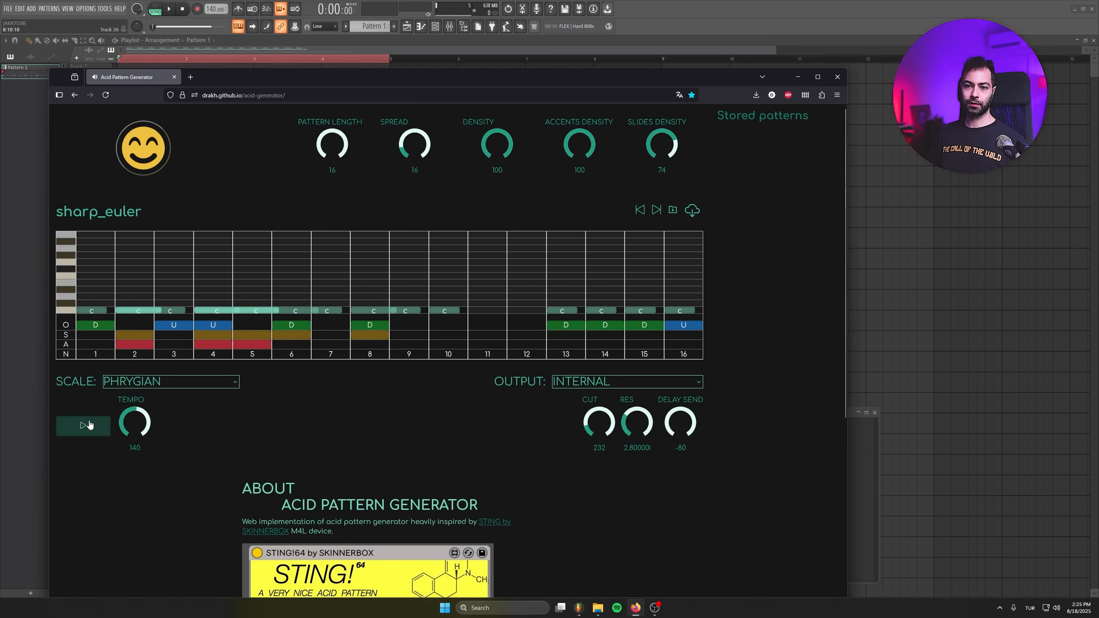
pyautogui.click(83, 425)
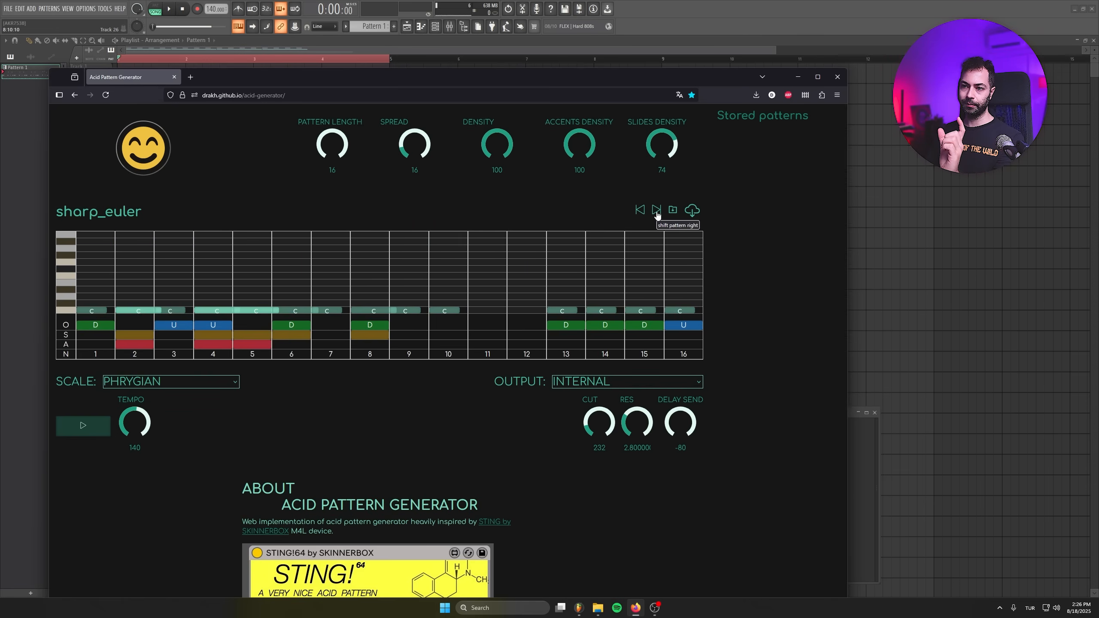
# Shift sharp_euler three steps later while playing it back.
pyautogui.click(655, 209)
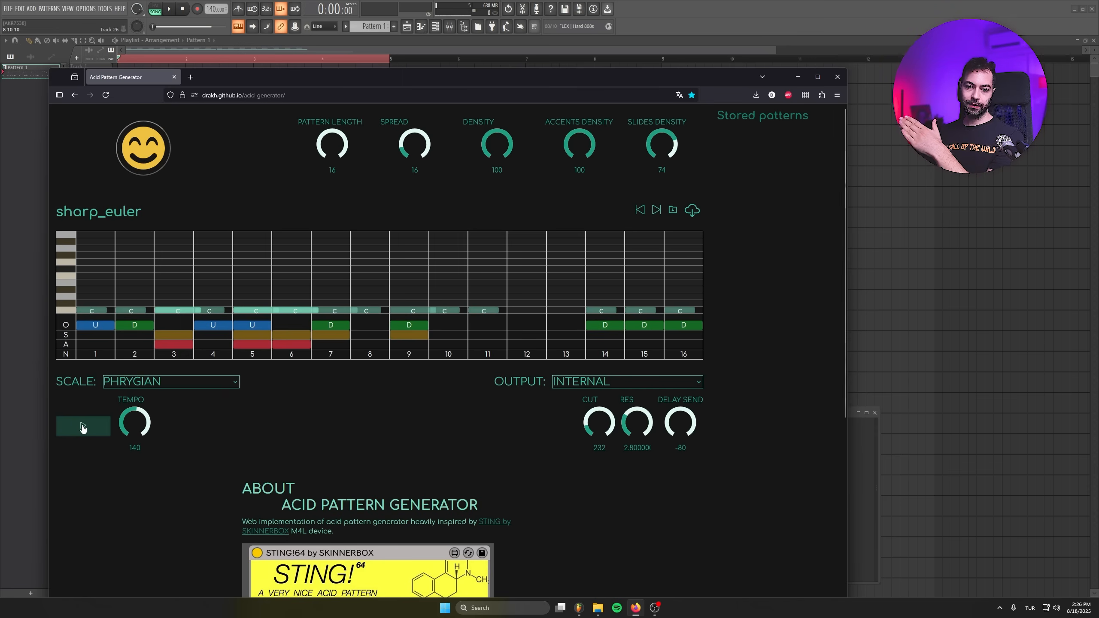
pyautogui.click(83, 425)
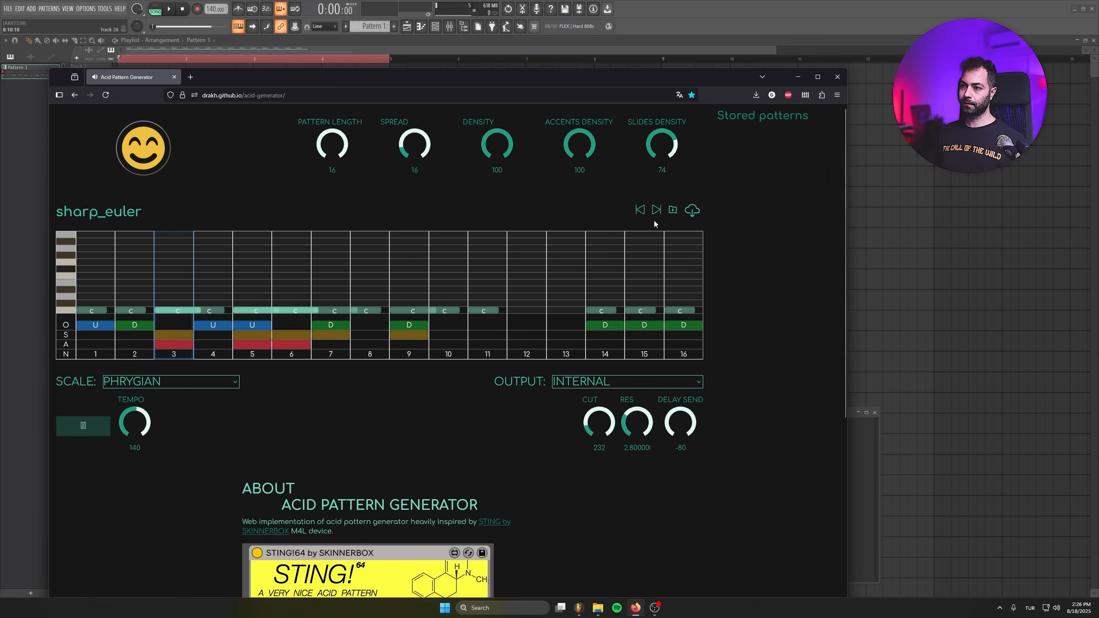
pyautogui.click(655, 209)
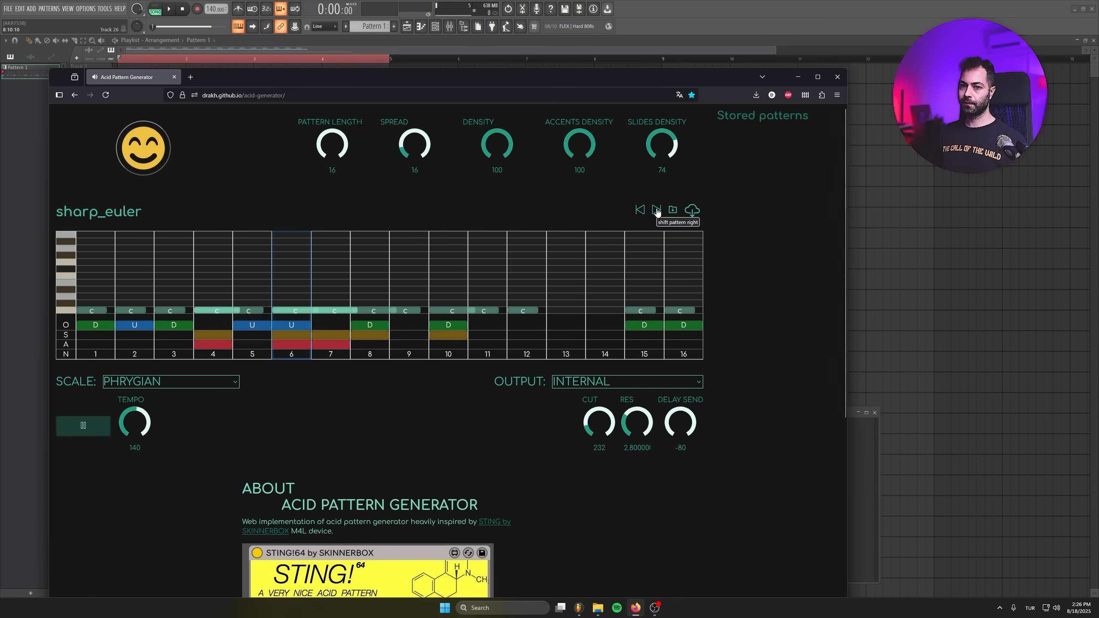
pyautogui.click(655, 209)
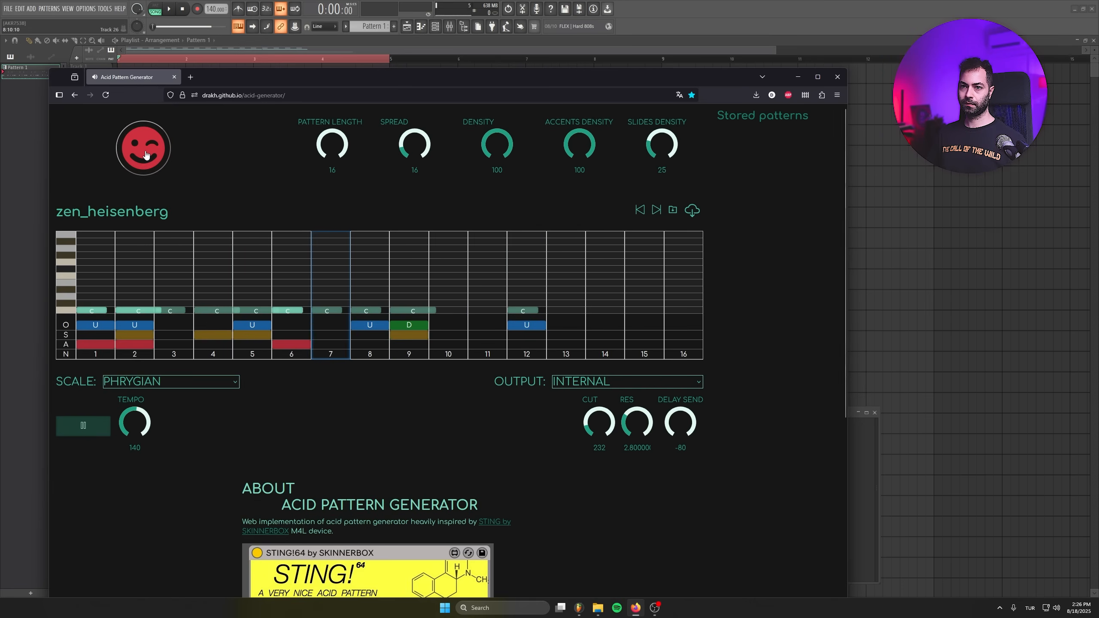
# Generate fervent_sutherland, raise spread to 69, and save it as MIDI into Downloads.
pyautogui.click(143, 147)
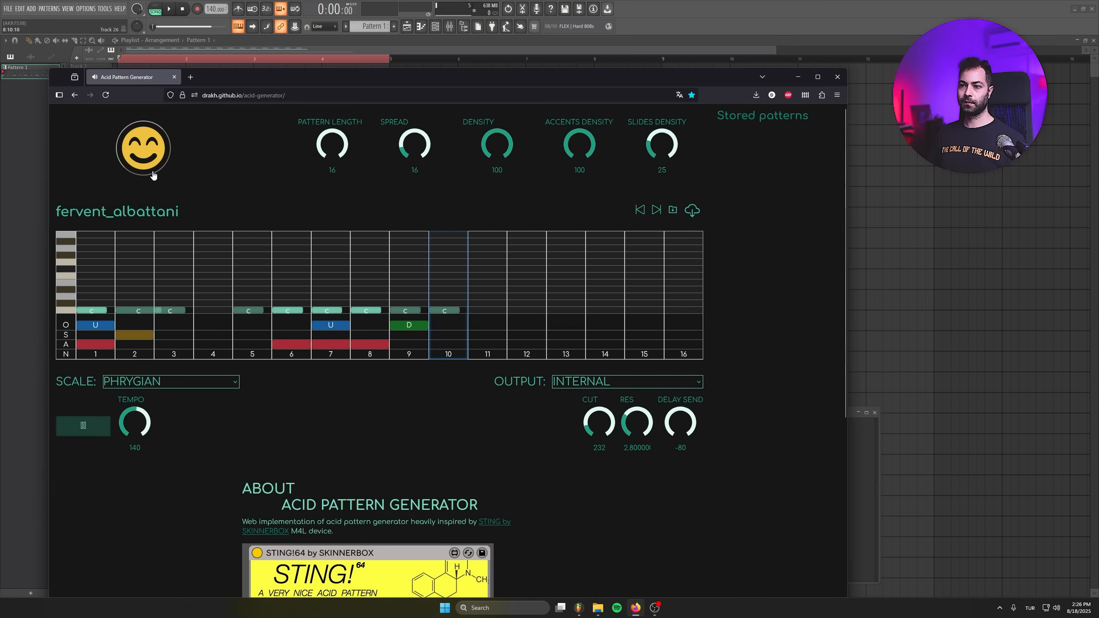
pyautogui.moveTo(413, 143); pyautogui.dragTo(413, 112)
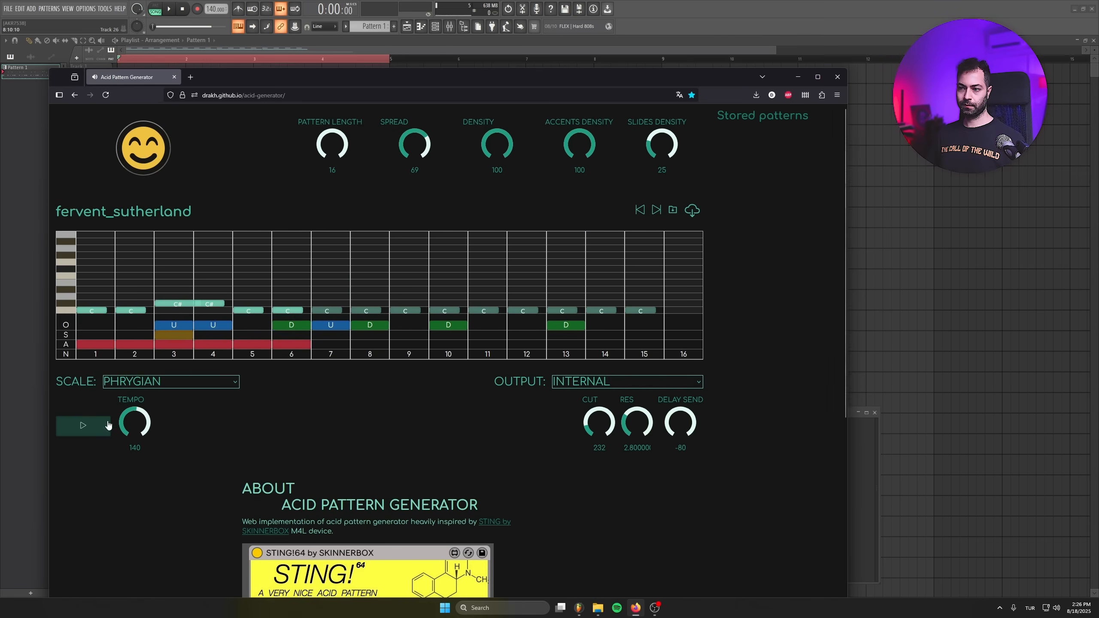
pyautogui.click(690, 209)
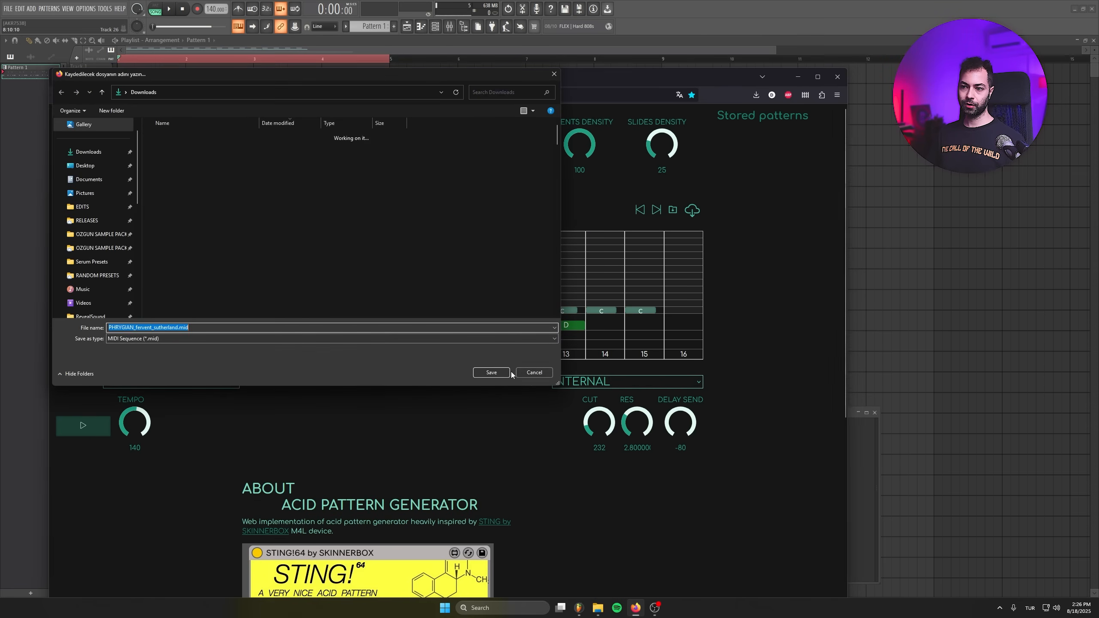
pyautogui.click(490, 372)
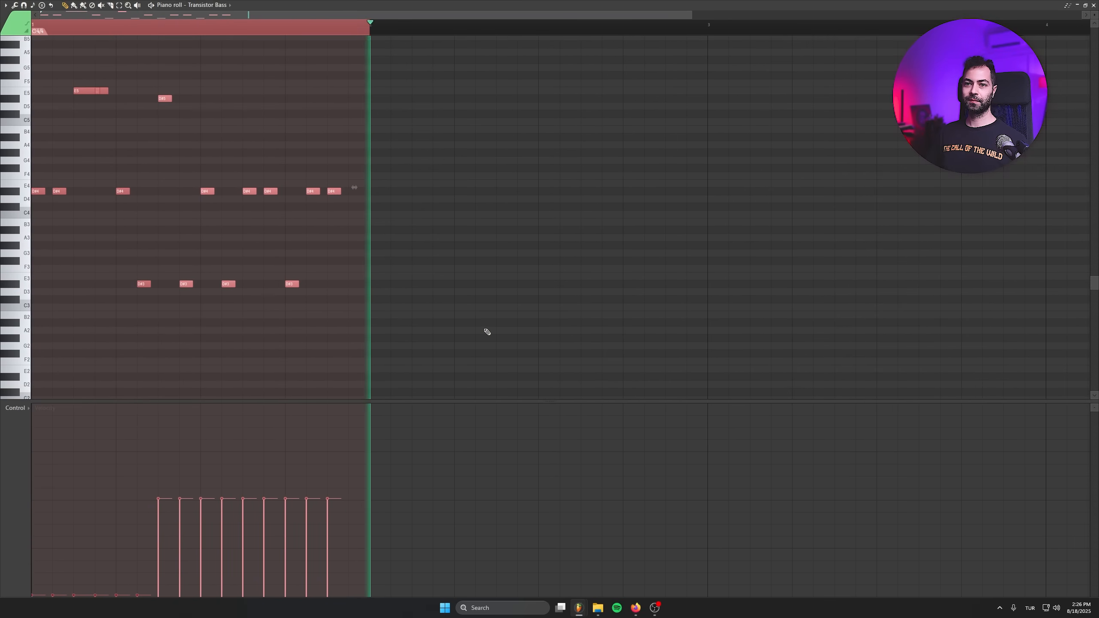
# Load the exported bassline into the Transistor Bass piano roll, select all notes, and return to the Playlist.
pyautogui.click(551, 315)
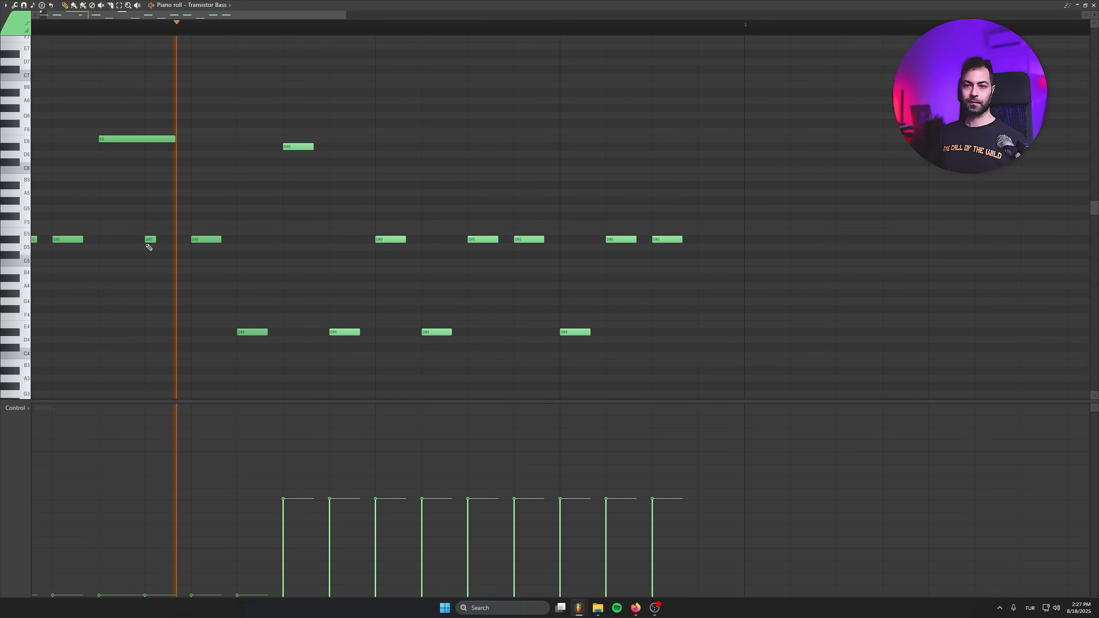
pyautogui.click(297, 21)
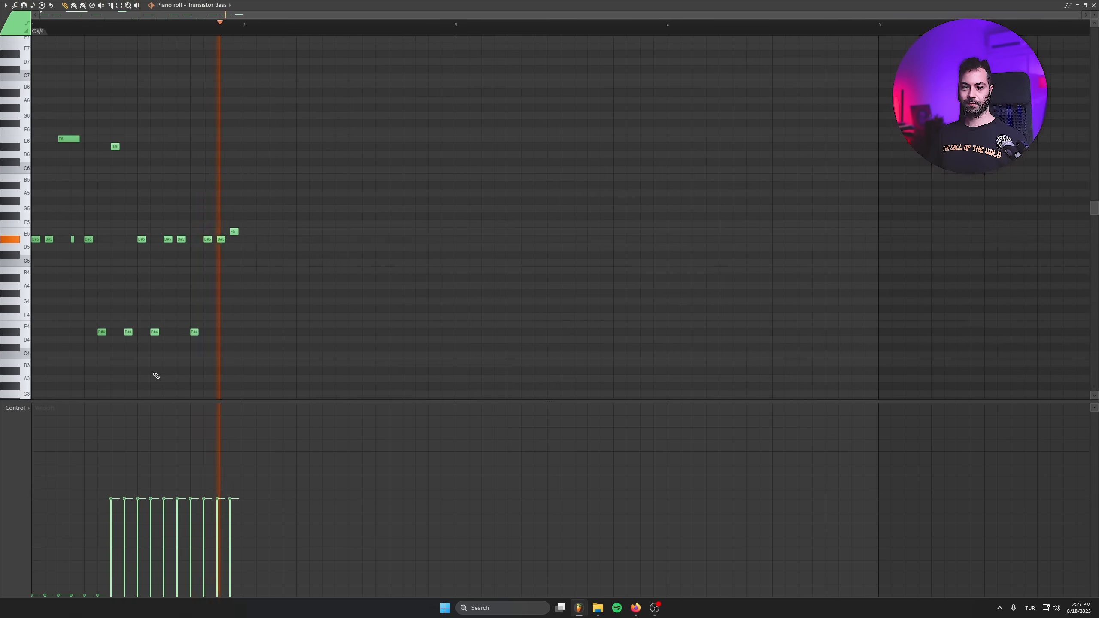
pyautogui.press('ctrl+a')
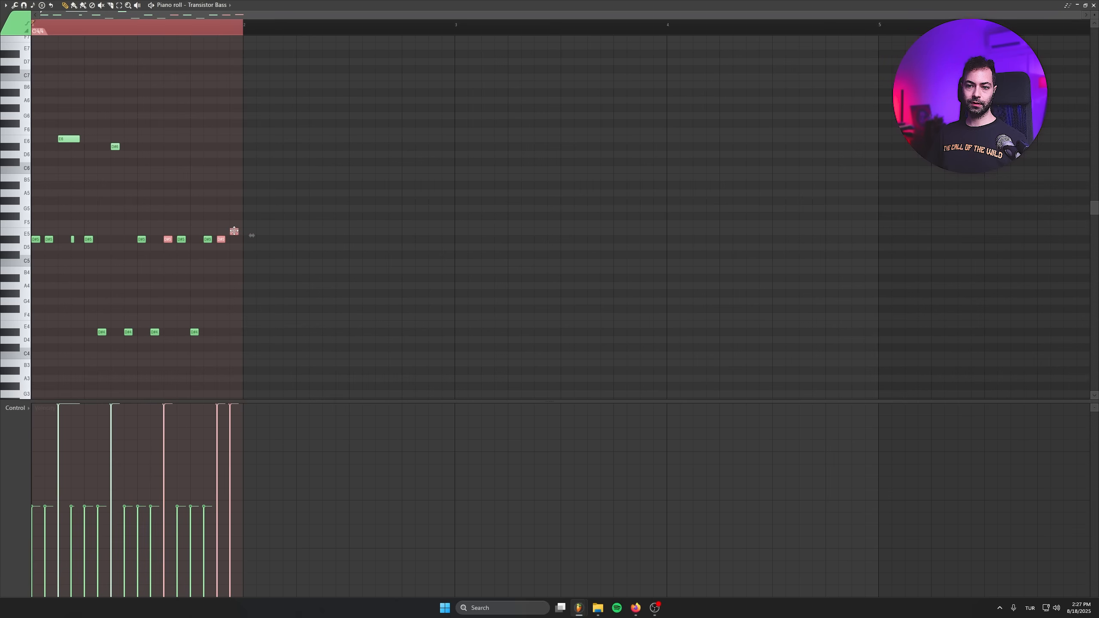
pyautogui.click(186, 23)
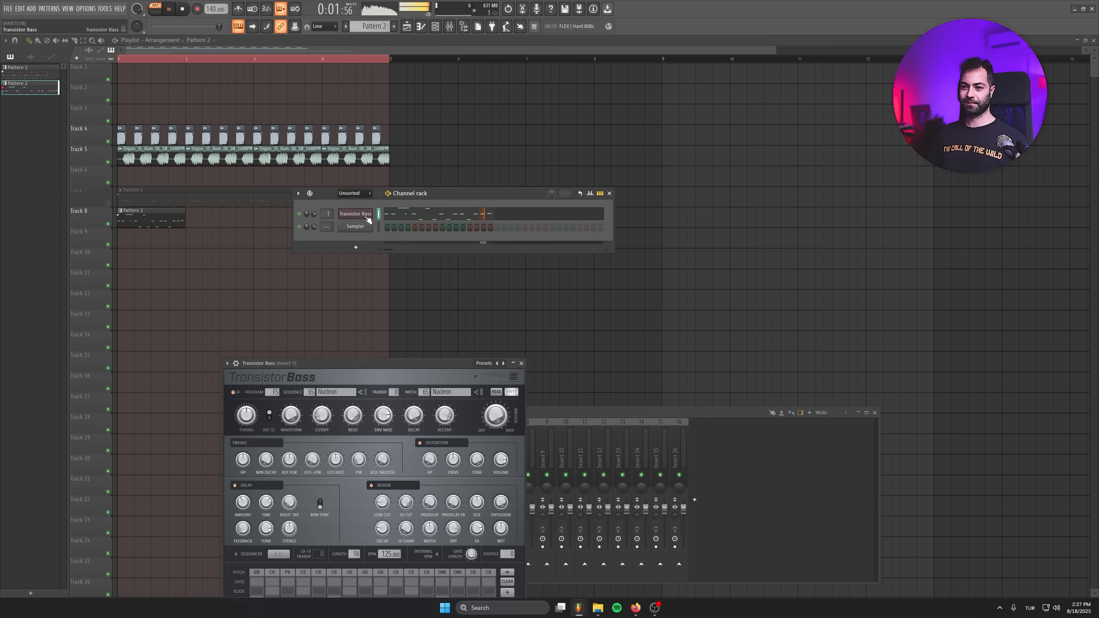
# Bring up the Transistor Bass instrument to audition the Pattern 2 bassline.
pyautogui.click(168, 9)
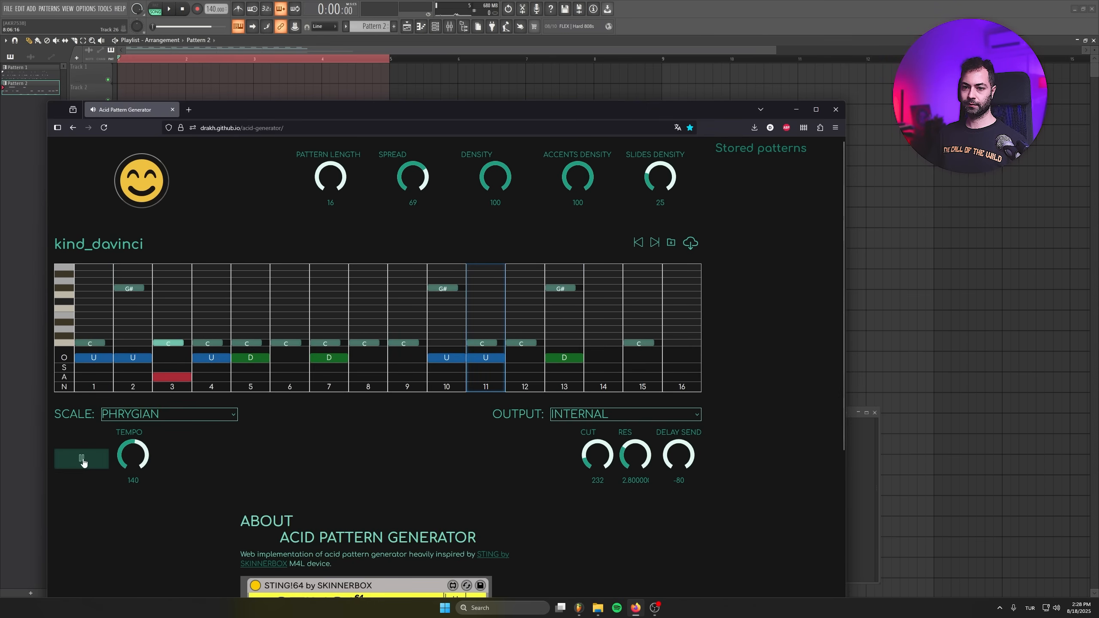
# Stop the kind_davinci preview, then play the arrangement with Pattern 3 across Track 9.
pyautogui.click(80, 457)
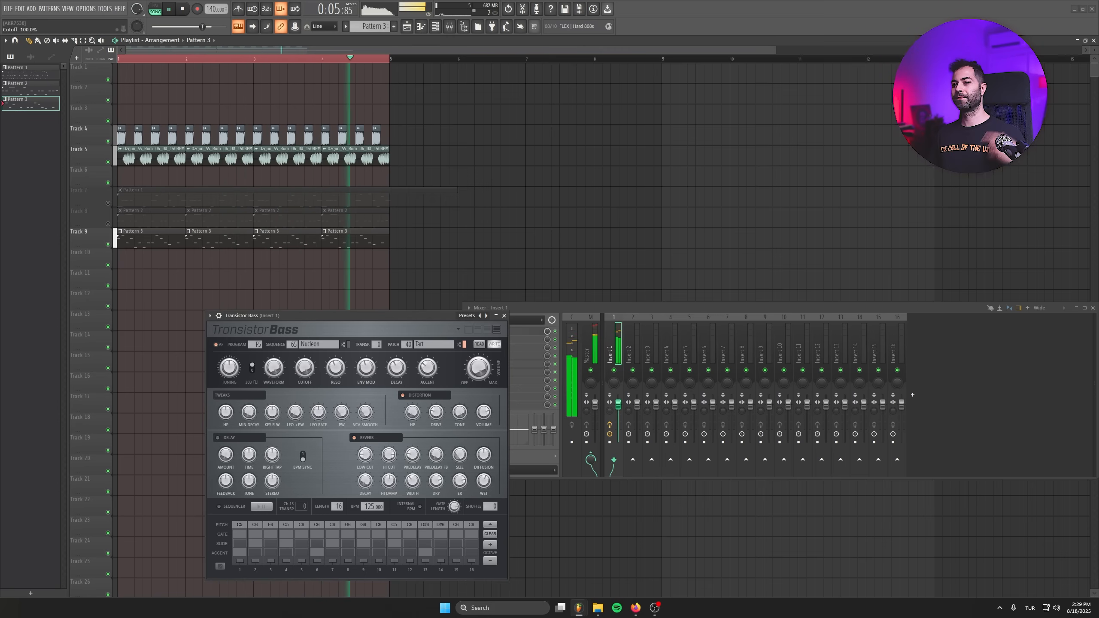
pyautogui.press('Space')
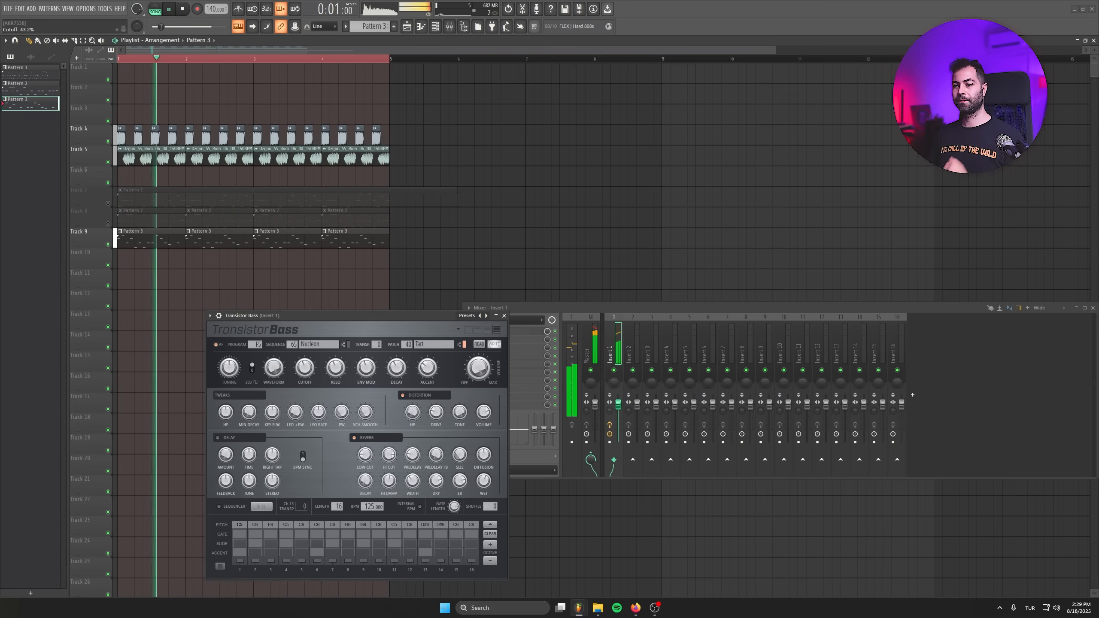